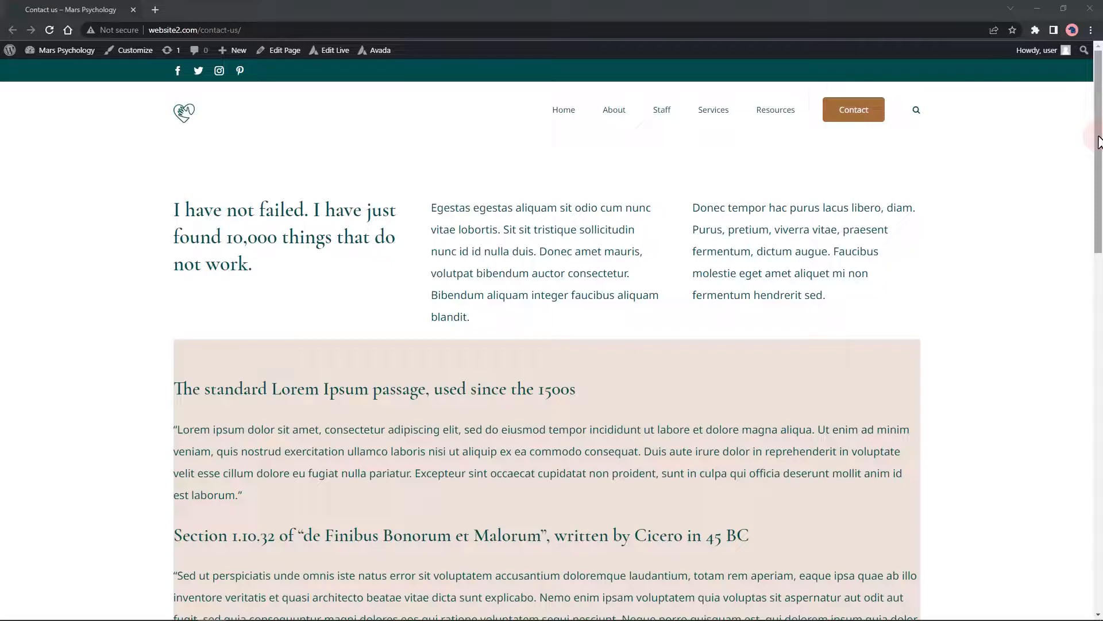
- Bring the Contact us page into view and open the developer tools with F12
scroll("down", 3)
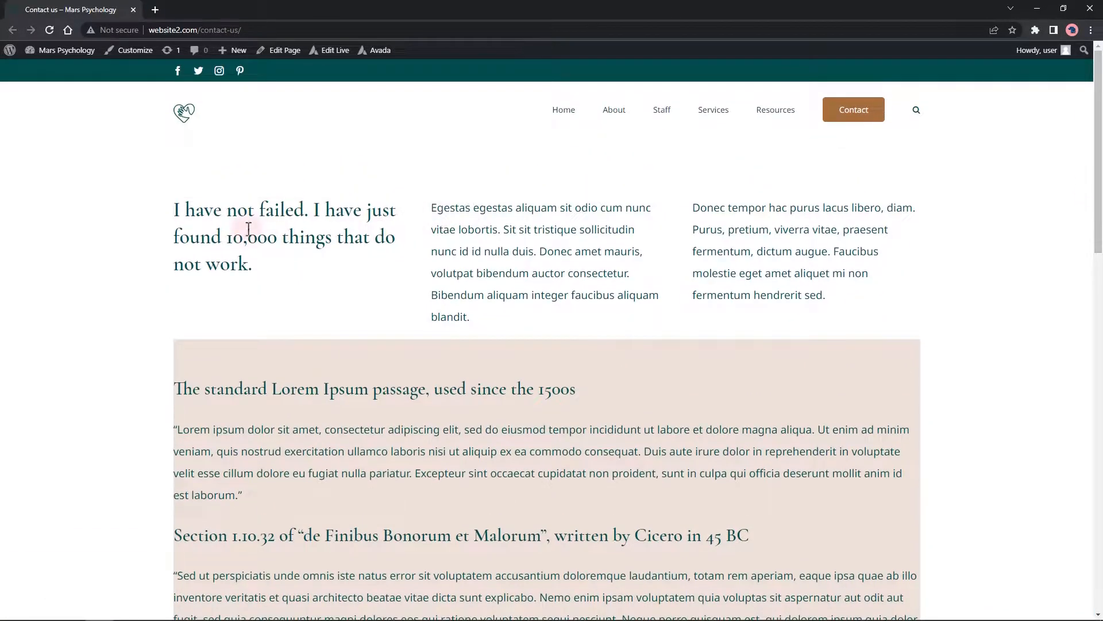
key("F12")
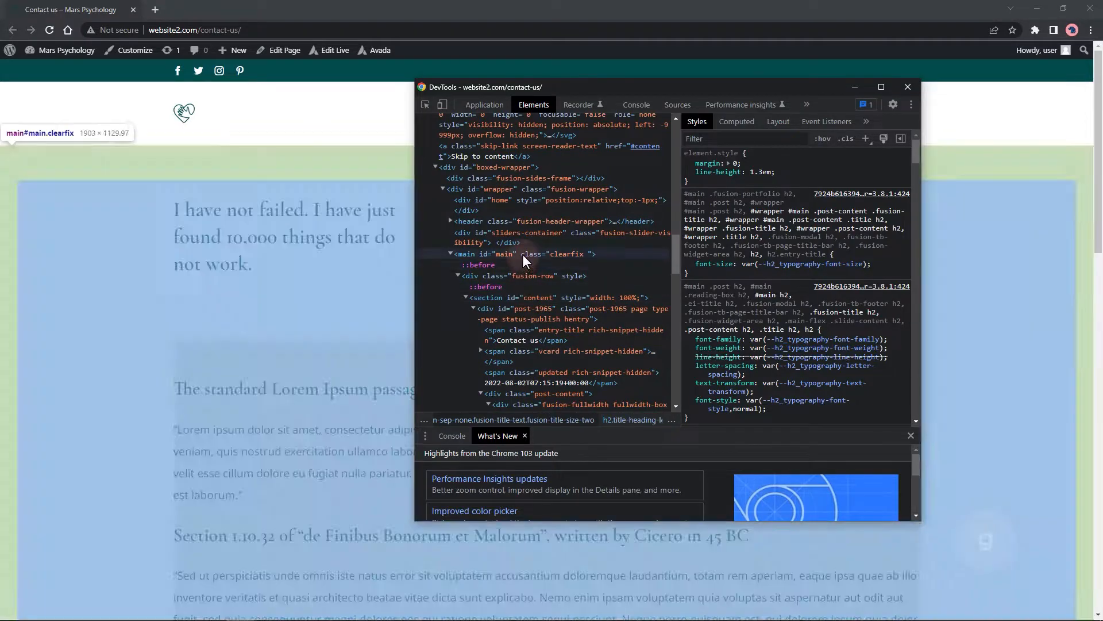
- Select the main#main.clearfix wrapper and review its padding rules in Styles
left_click(493, 254)
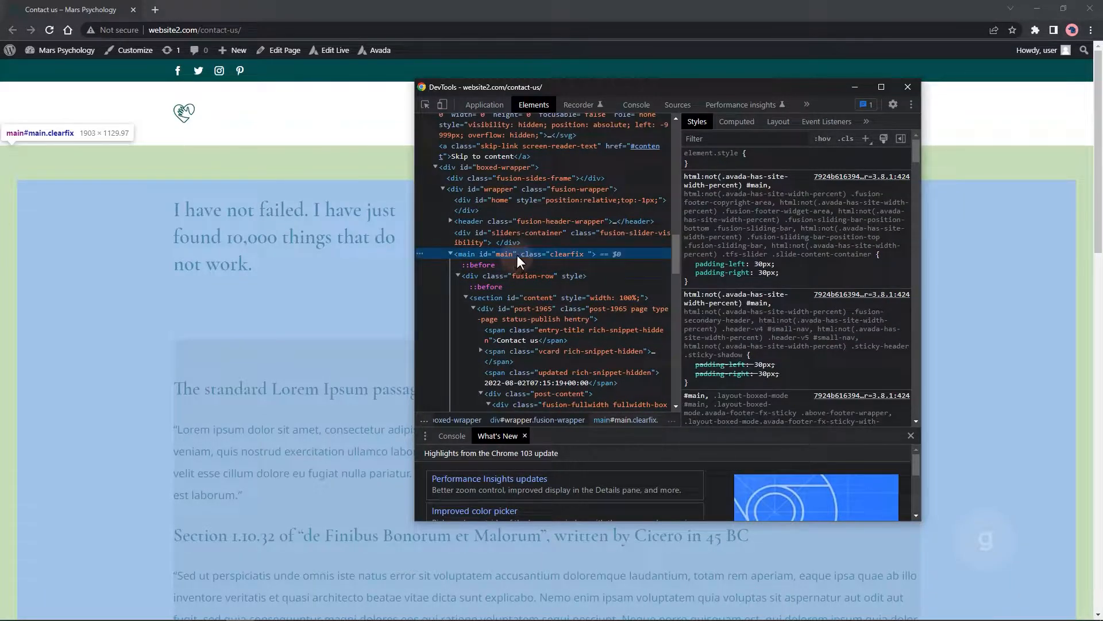
left_click(517, 275)
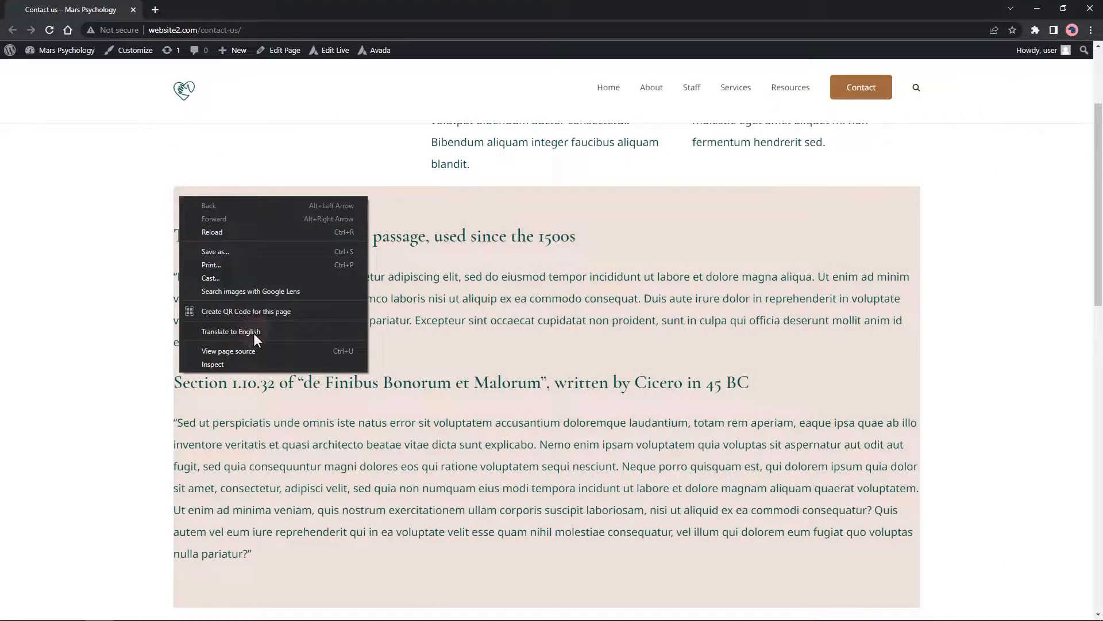
- Inspect the brown Lorem Ipsum section's fusion-fullwidth container element
left_click(213, 365)
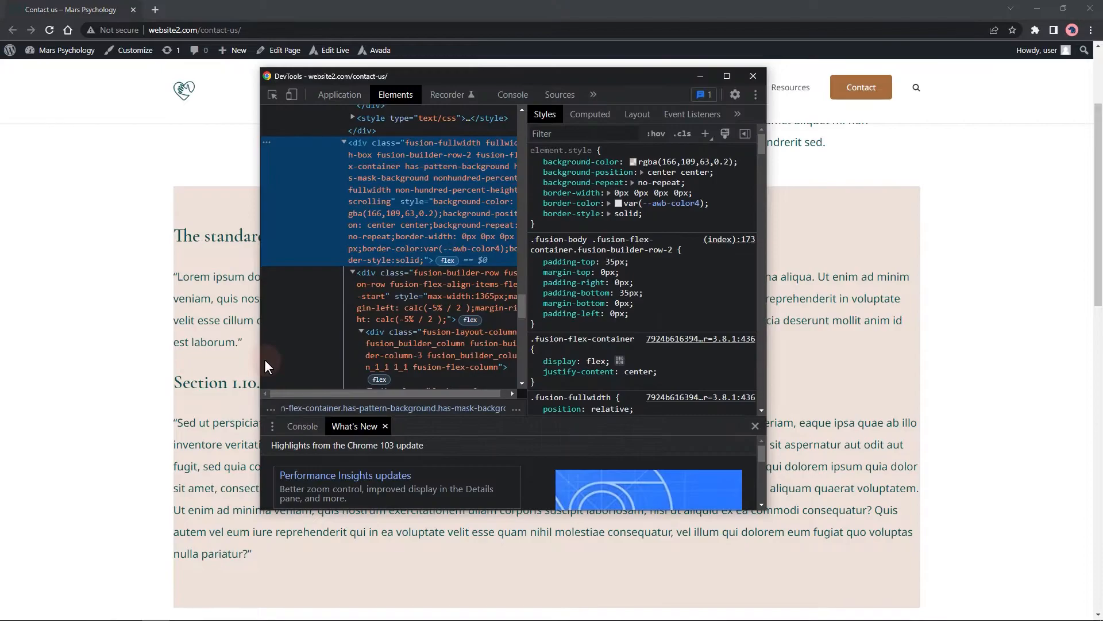
mouse_move(548, 80)
type("padding-left: ;")
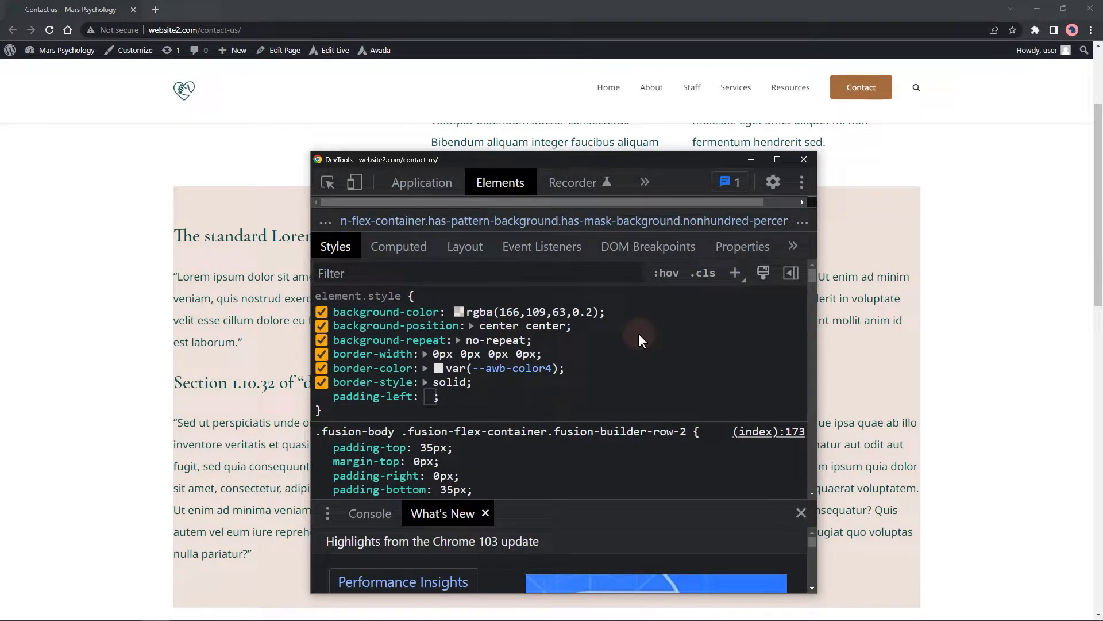
- Set inline padding-left: 2000px and padding-right: 2000px on the brown container
type("2000px")
type("padding-right")
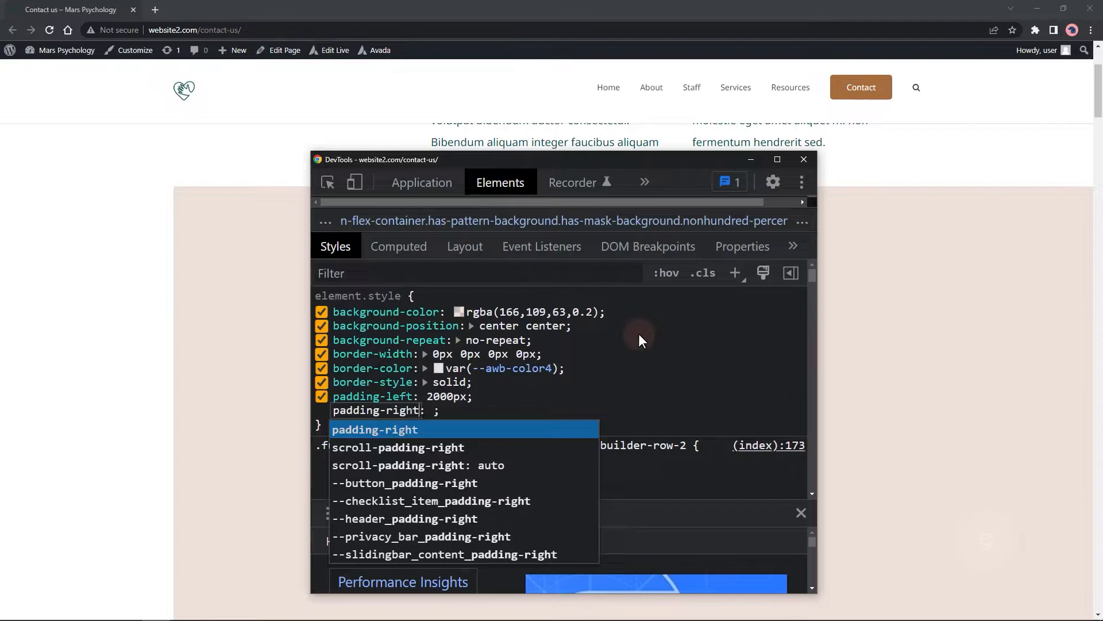
type("2")
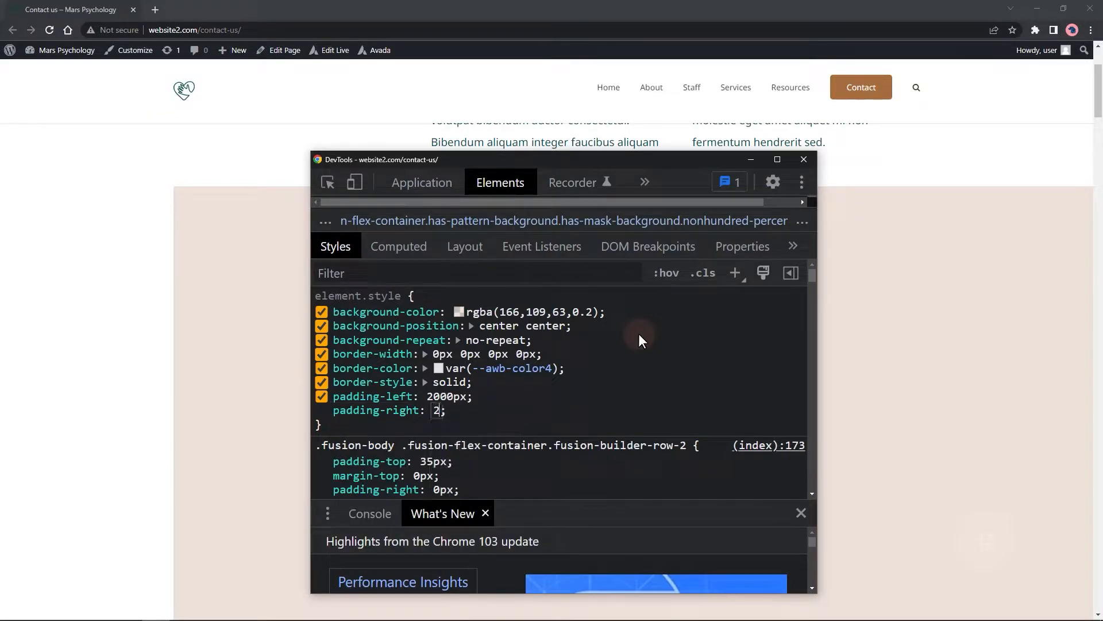
type("000px")
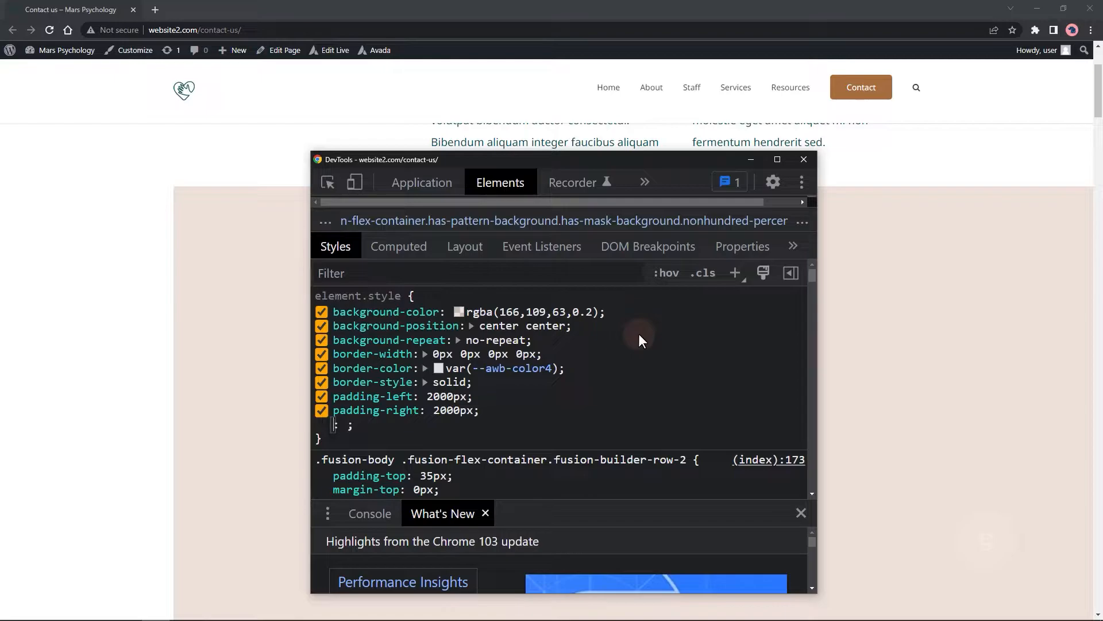
- Add inline margin-left: -2000px and margin-right: -2000 to offset the padding
type("margin")
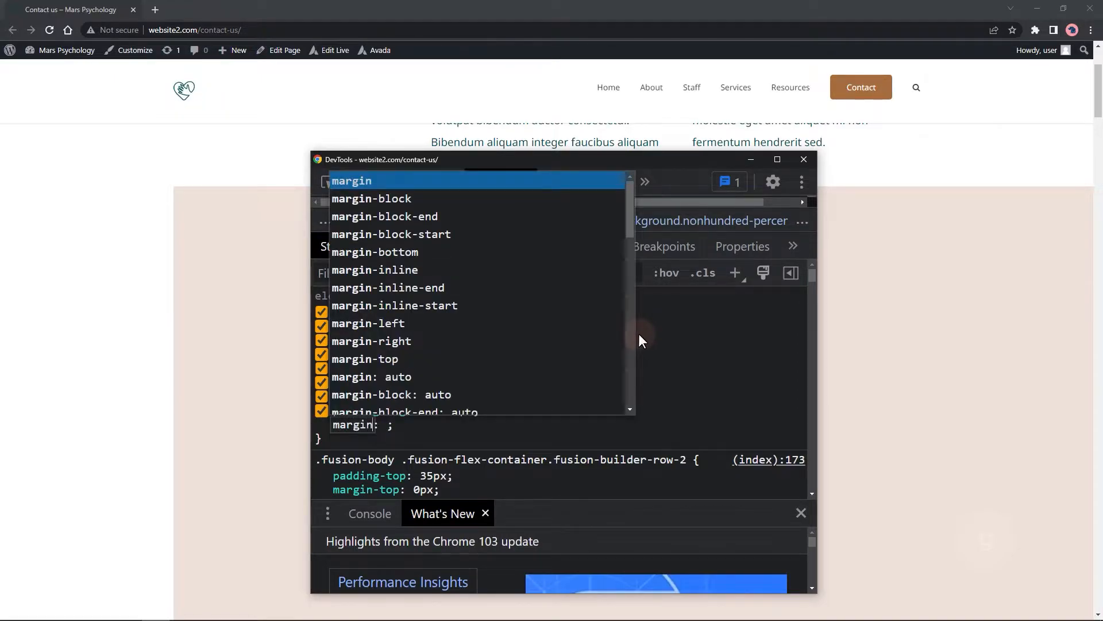
type("-left")
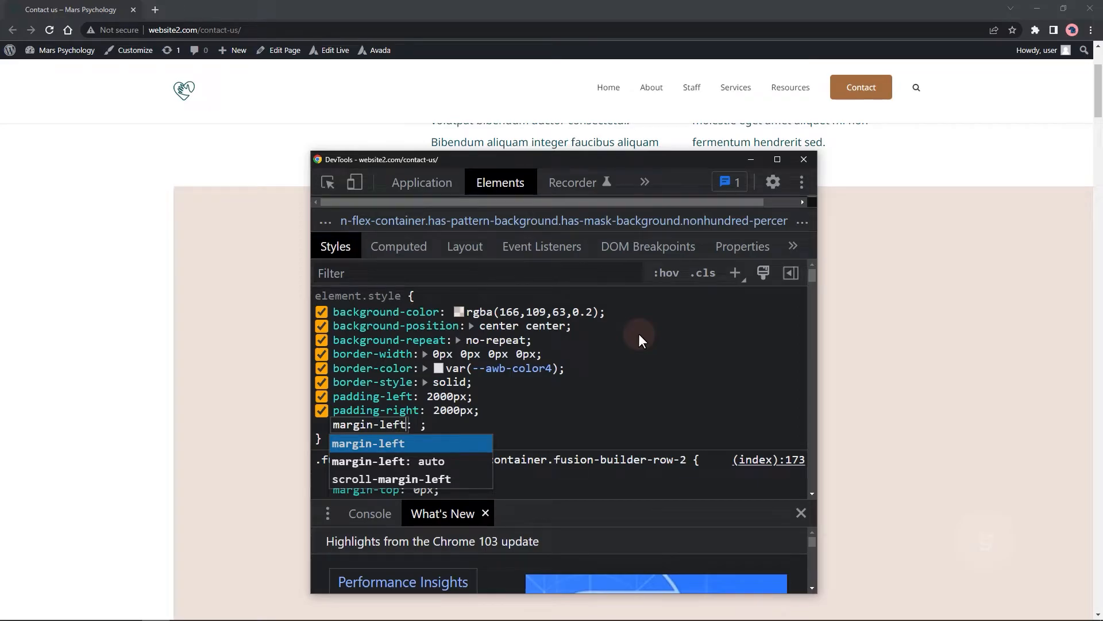
type("-2000px")
type("margin-right")
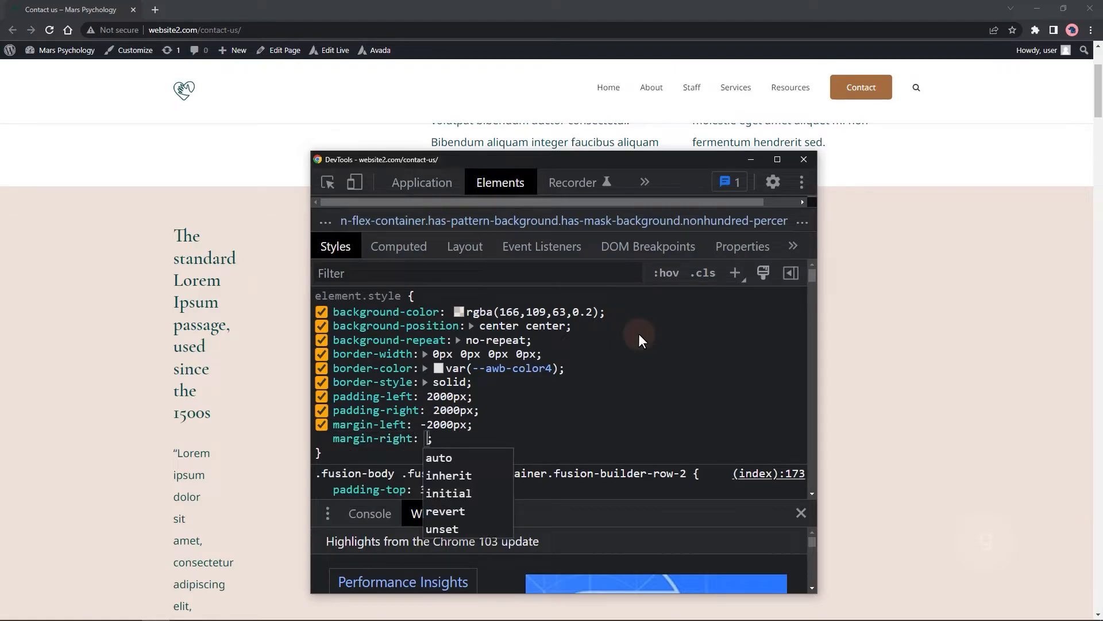
type("-2000")
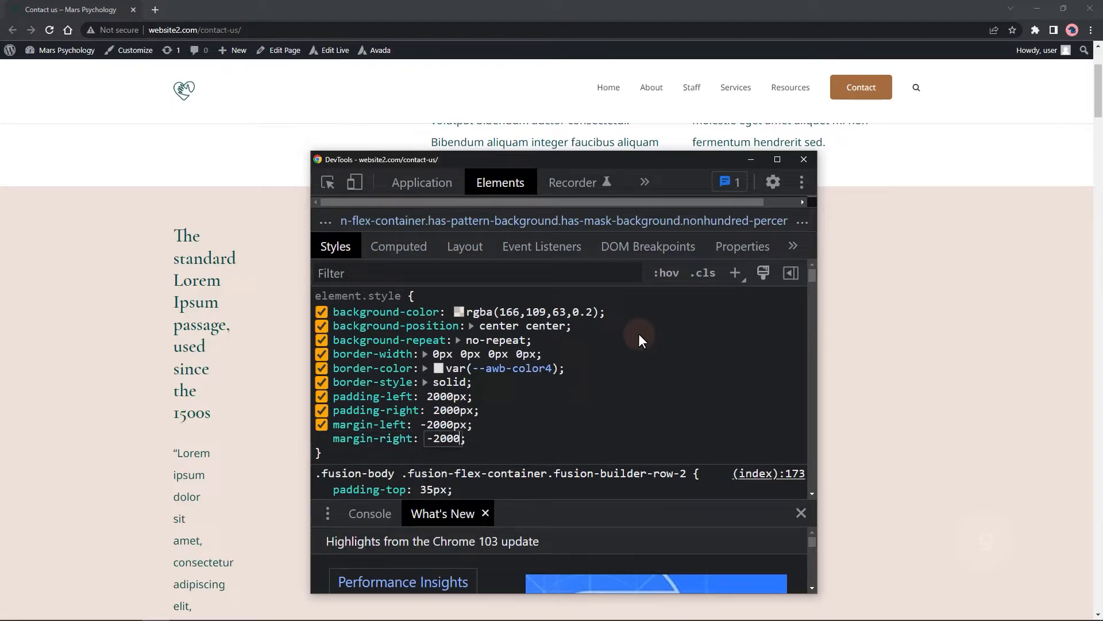